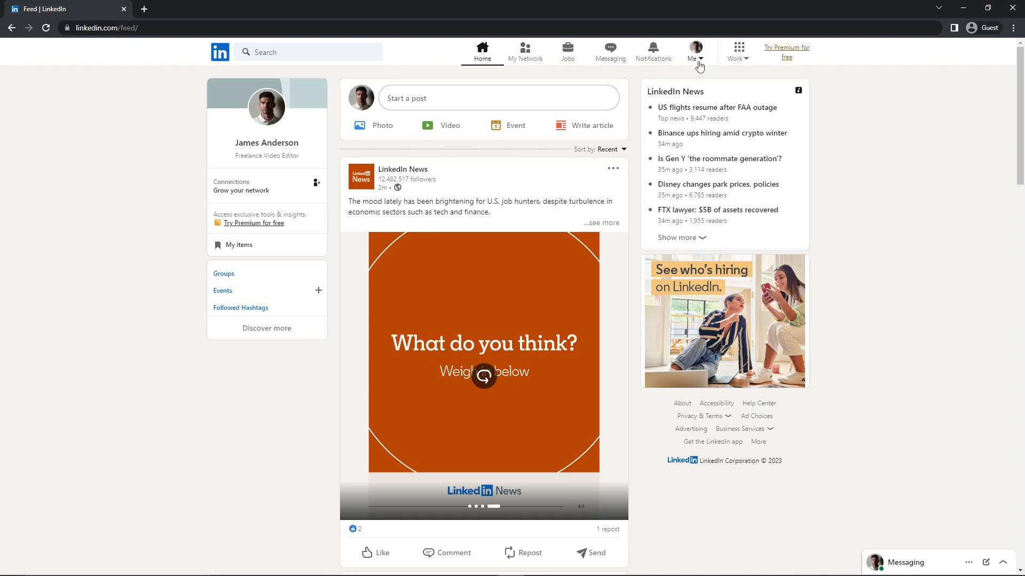
Reach Sign in & security via Me > Settings & Privacy
left_click(695, 52)
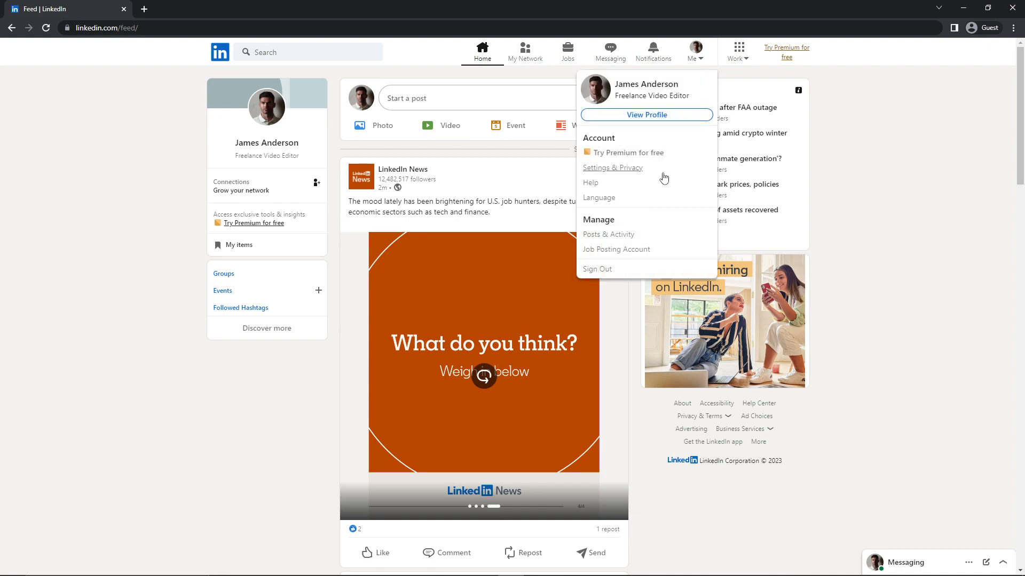
mouse_move(599, 176)
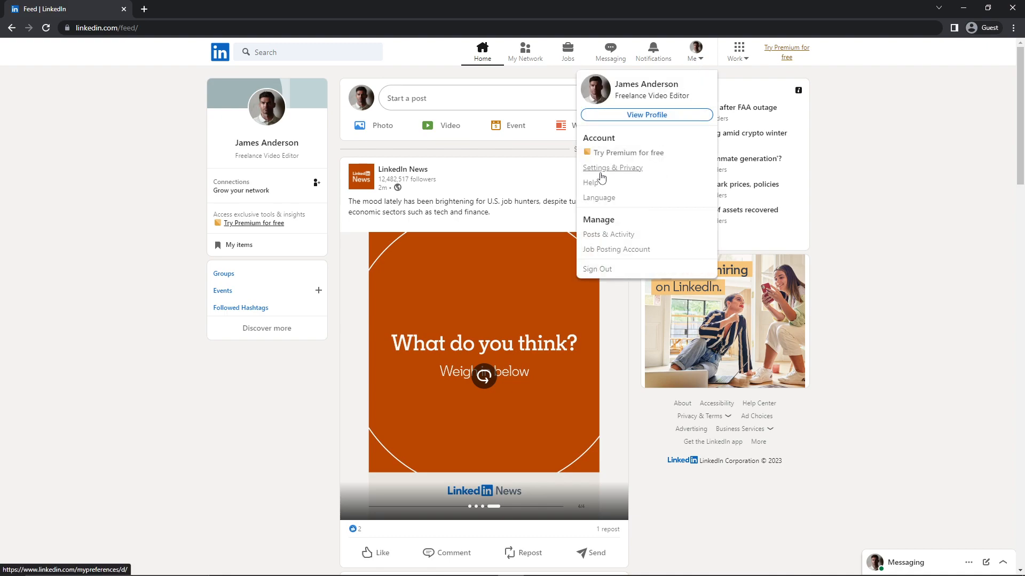
left_click(612, 167)
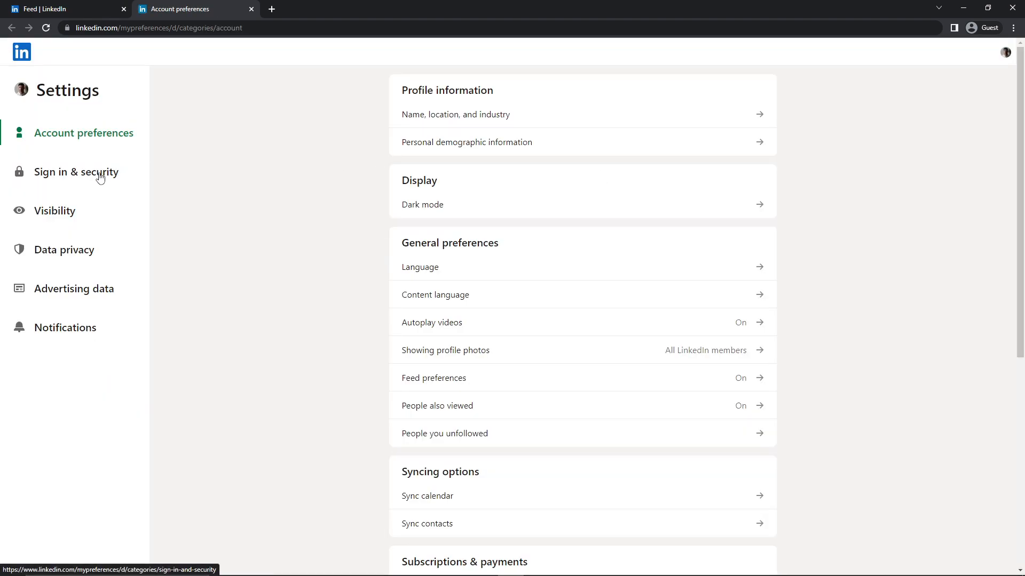
mouse_move(74, 182)
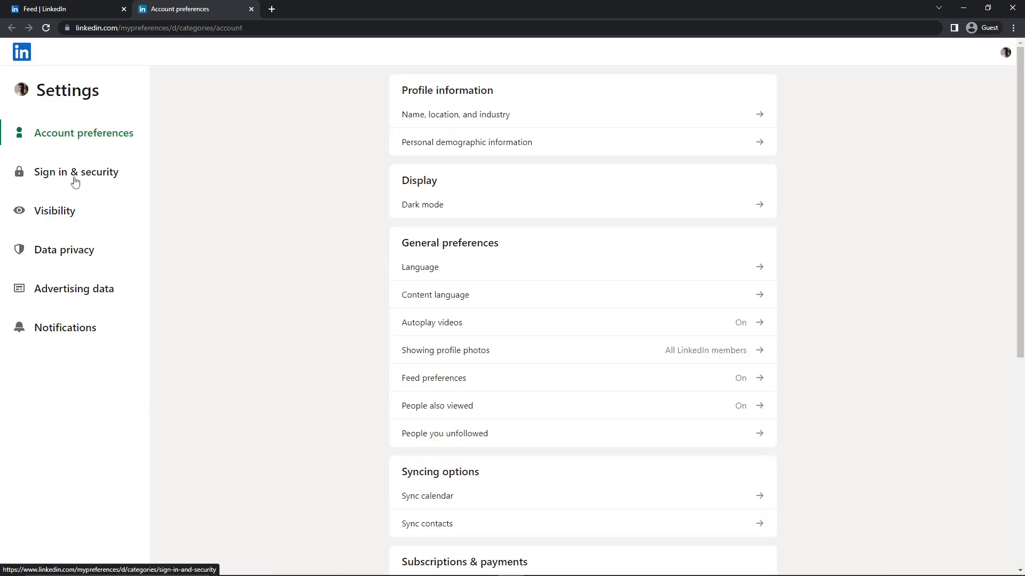
left_click(76, 172)
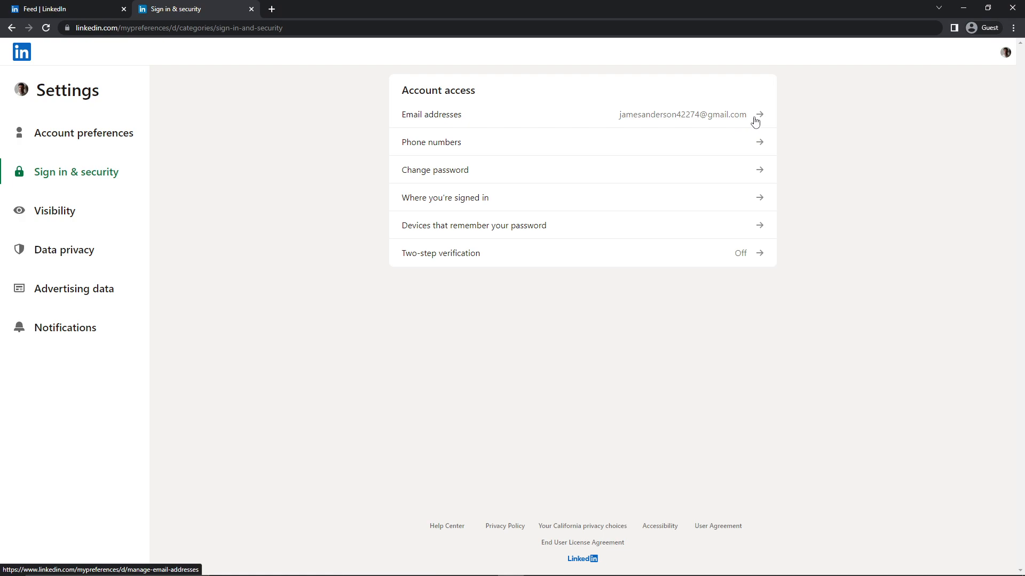
left_click(758, 114)
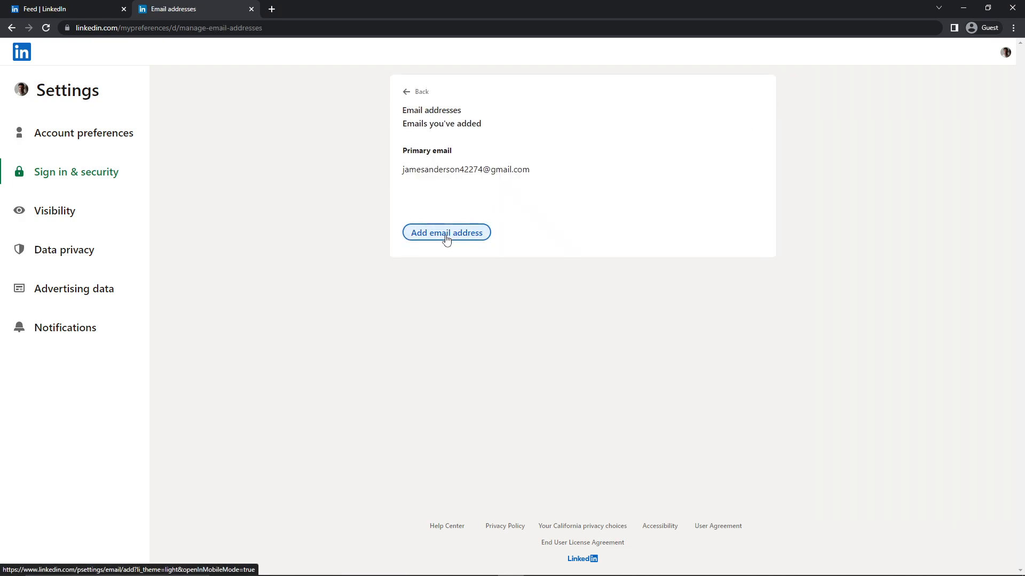
left_click(446, 233)
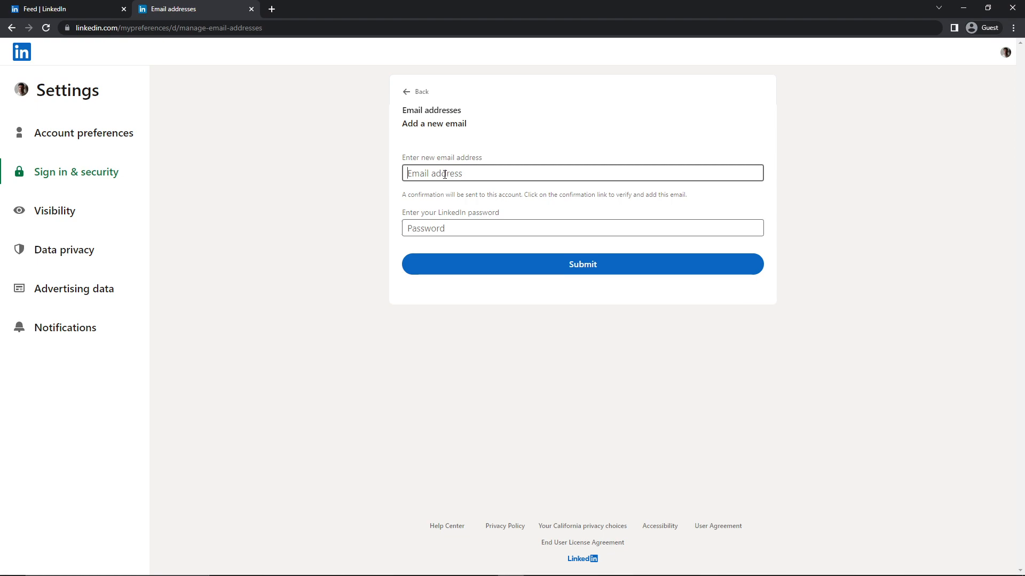
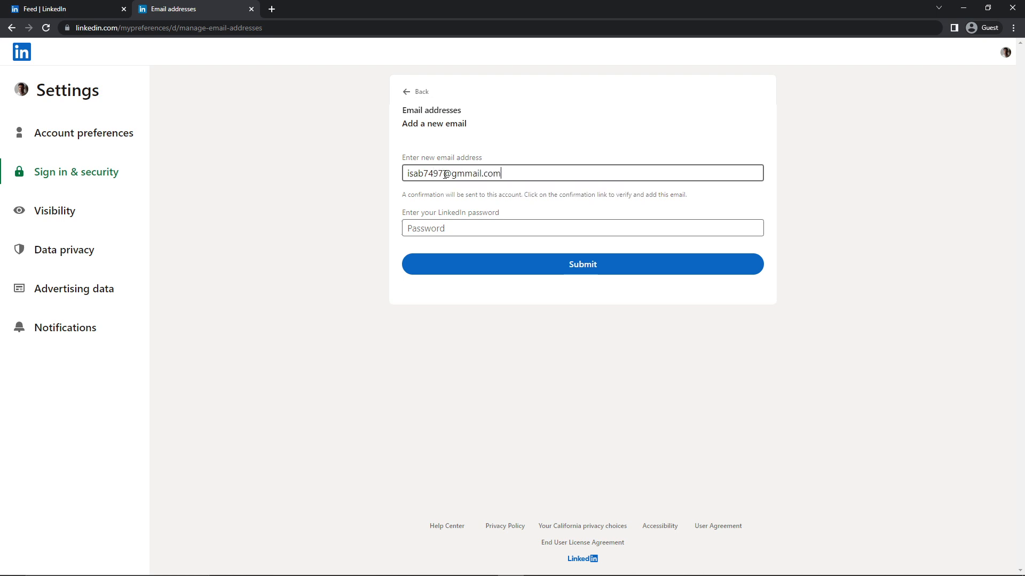
left_click(582, 227)
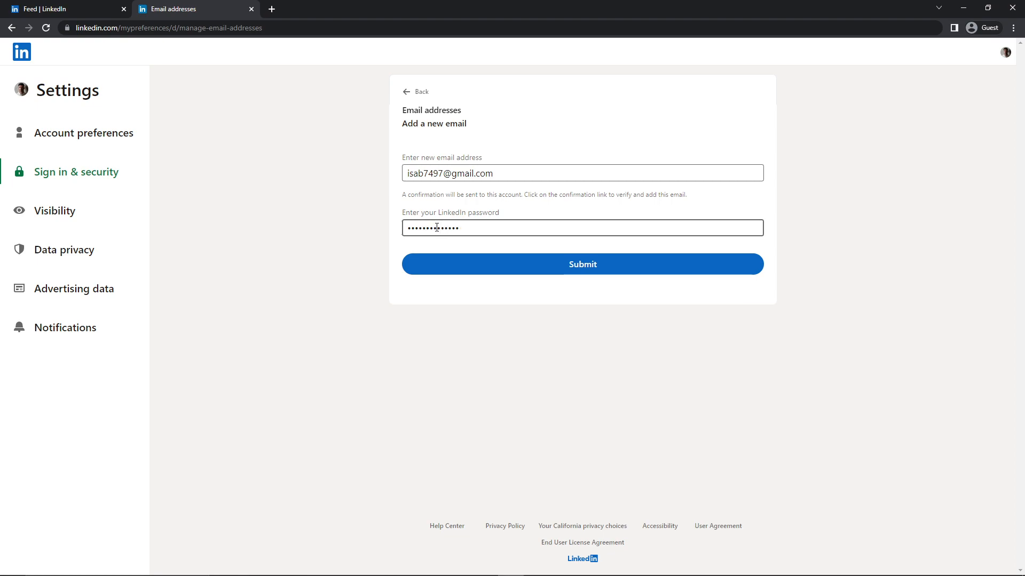
left_click(582, 264)
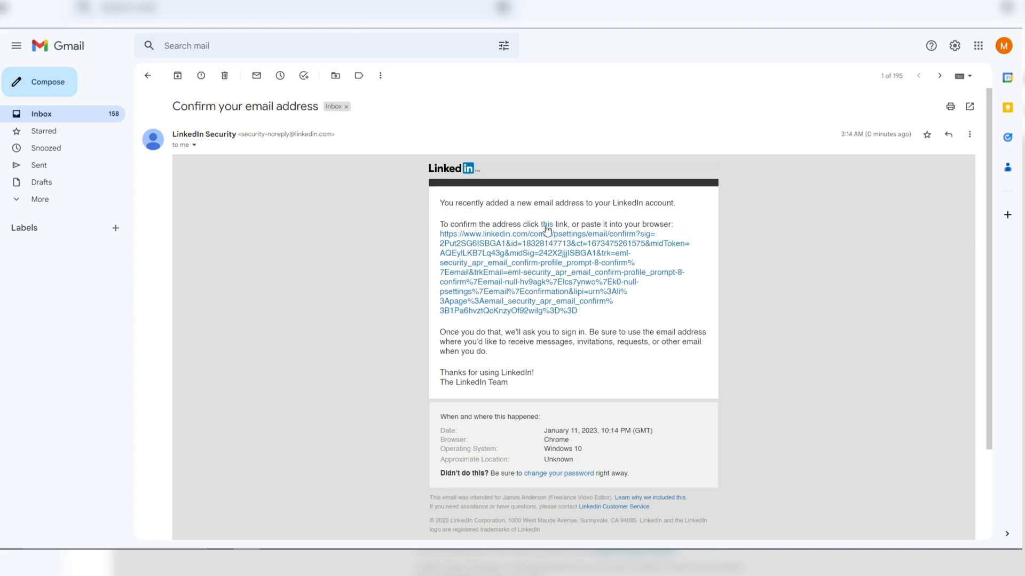
mouse_move(586, 320)
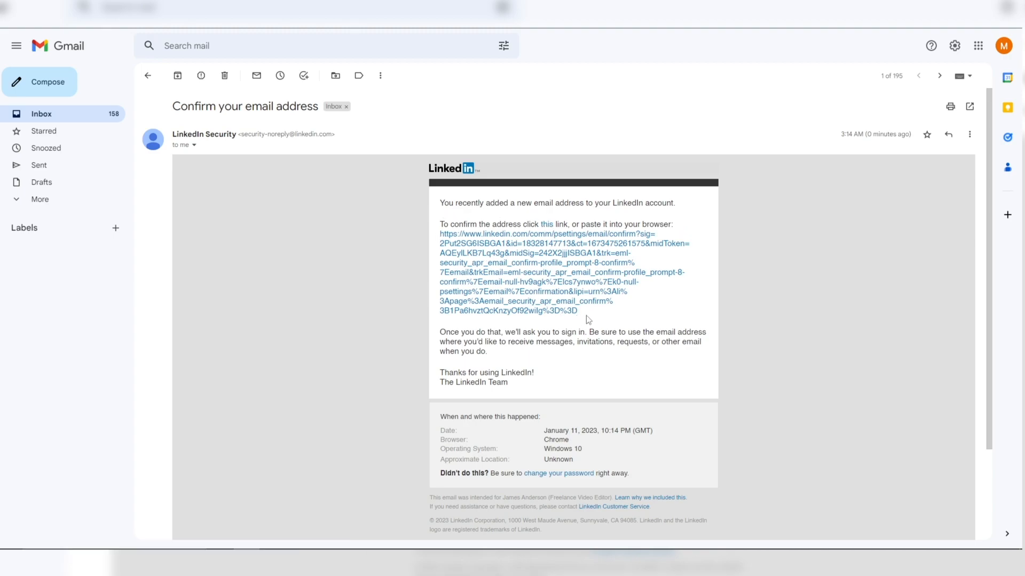
mouse_move(546, 231)
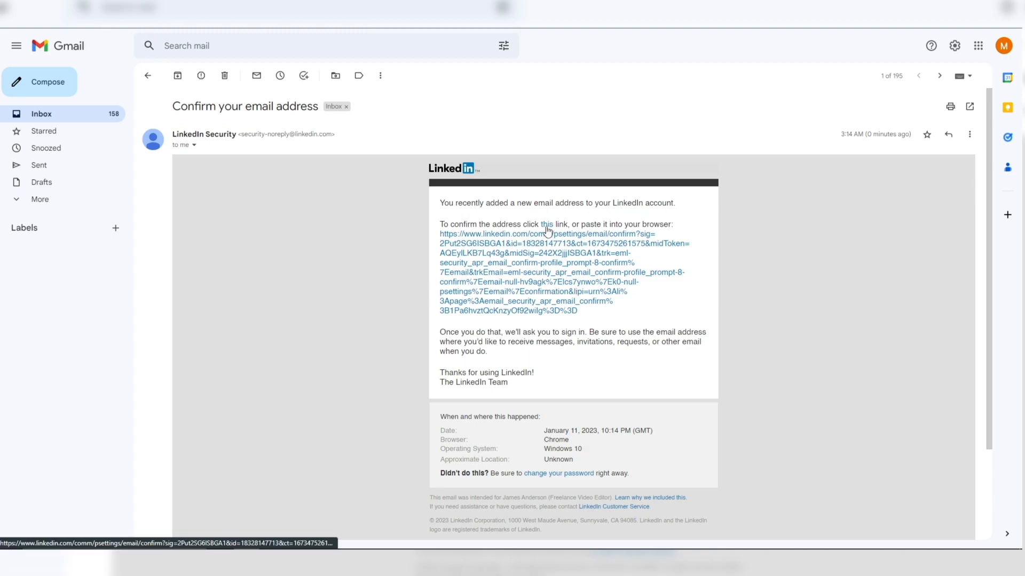
Follow the 'this' link in LinkedIn's 'Confirm your email address' message
left_click(542, 234)
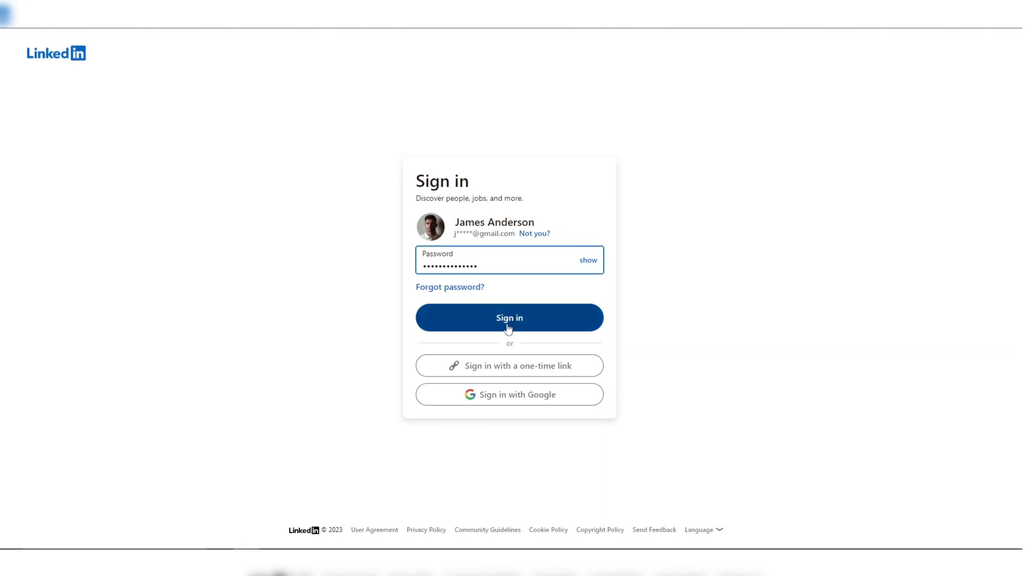
Sign back in and return to the Email addresses settings, now listing the new address as secondary
left_click(509, 318)
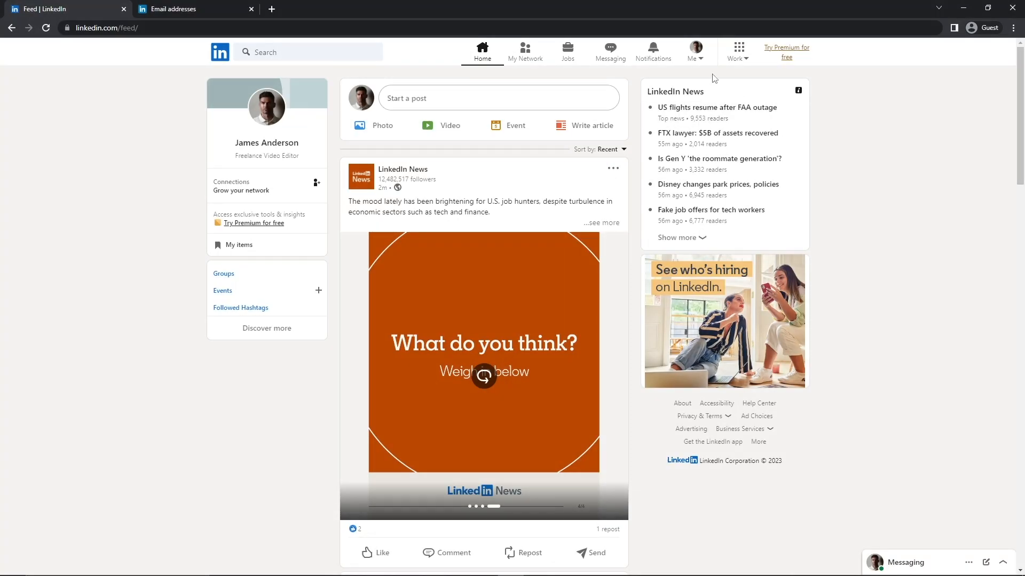
left_click(695, 51)
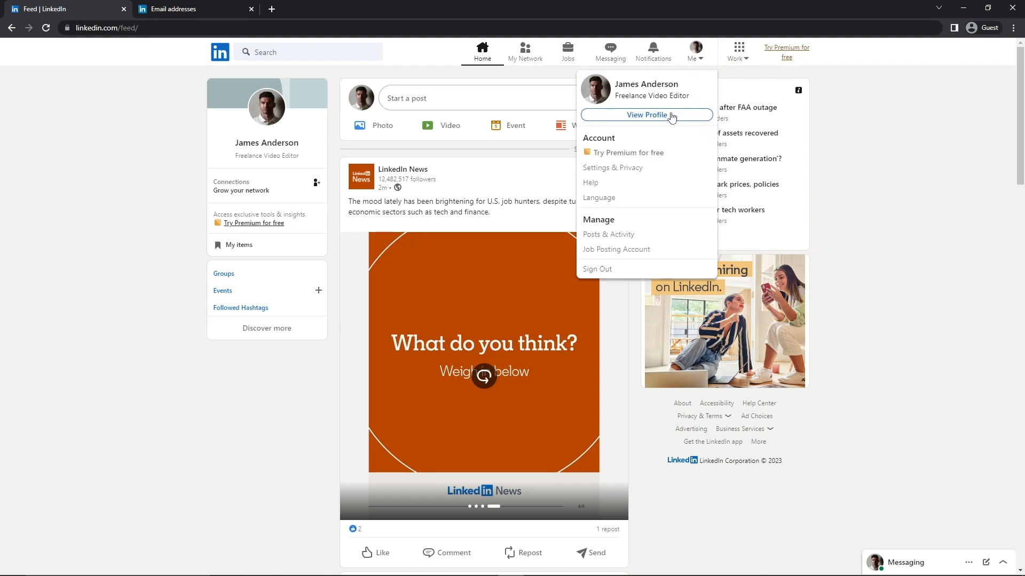
left_click(611, 168)
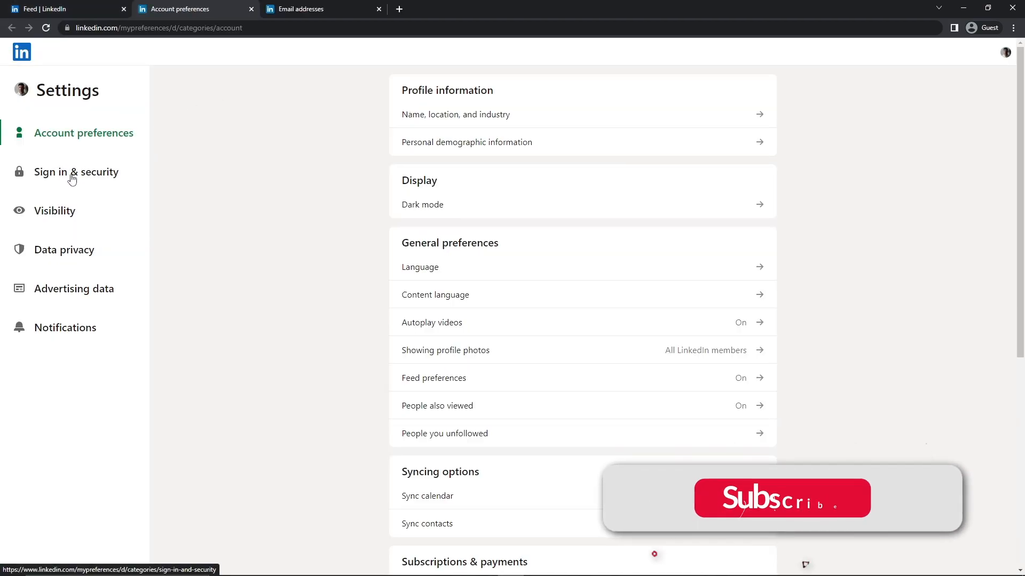
left_click(75, 172)
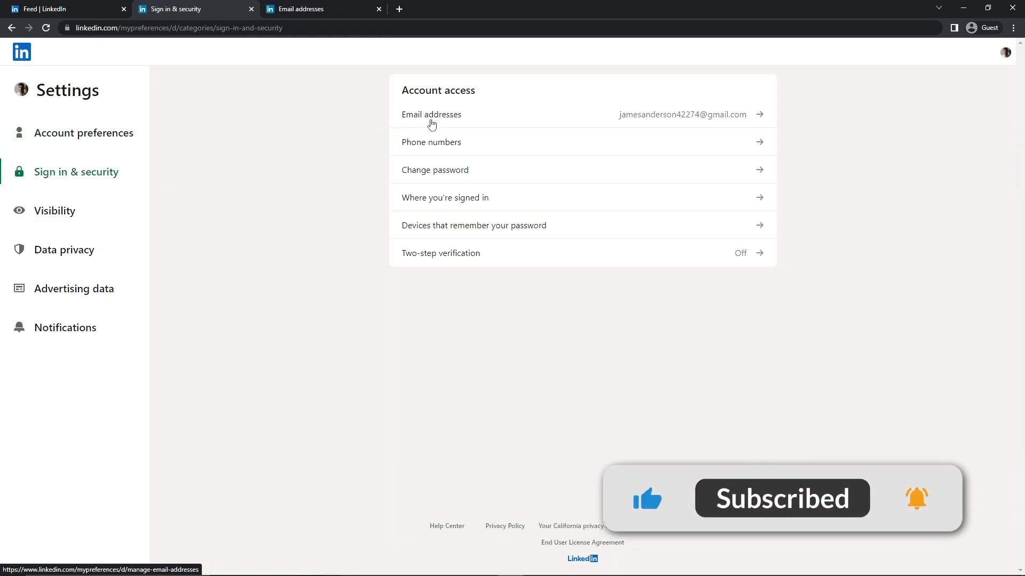
left_click(432, 114)
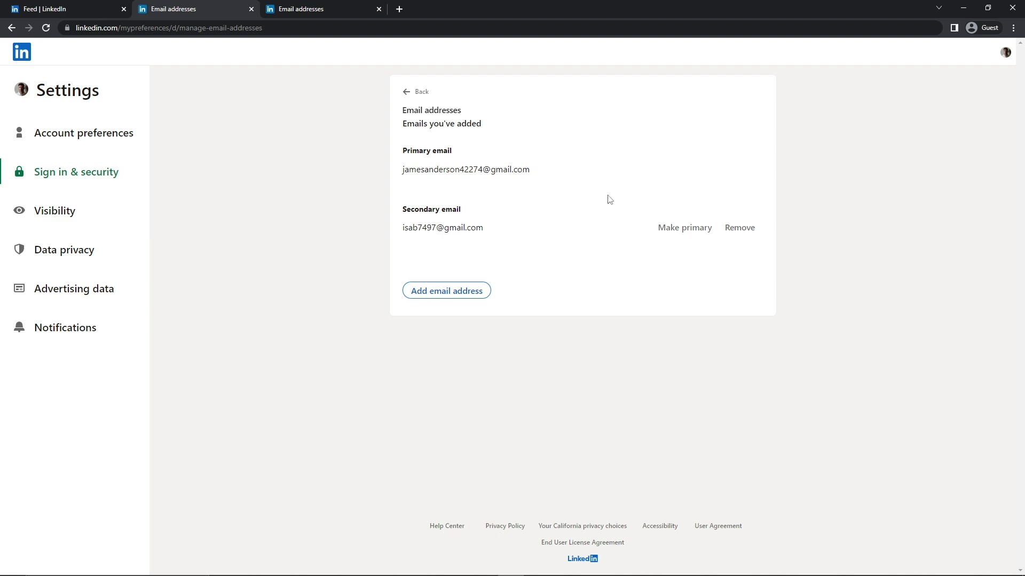
mouse_move(684, 227)
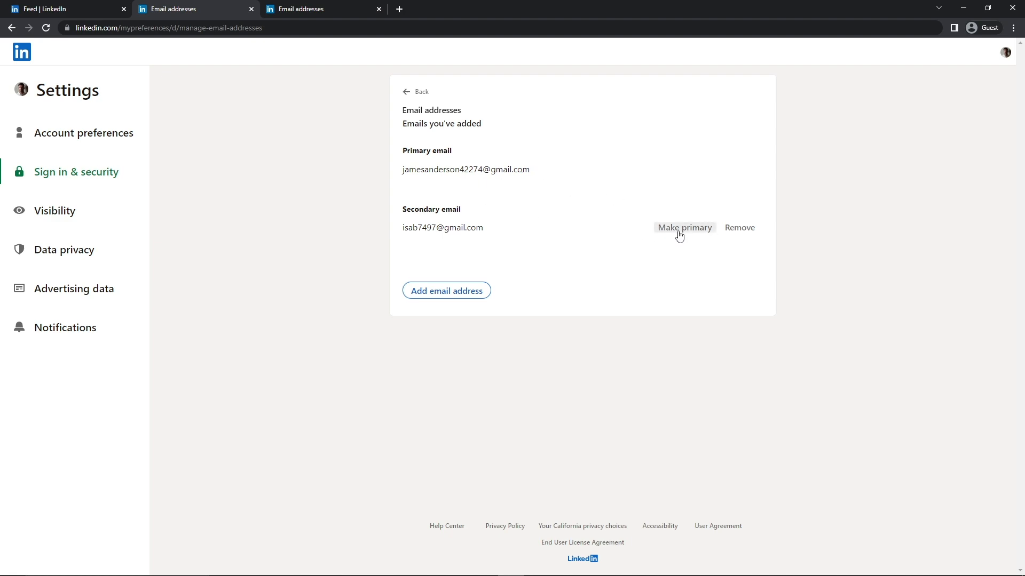
Make the new address primary, confirming with the account password
left_click(684, 227)
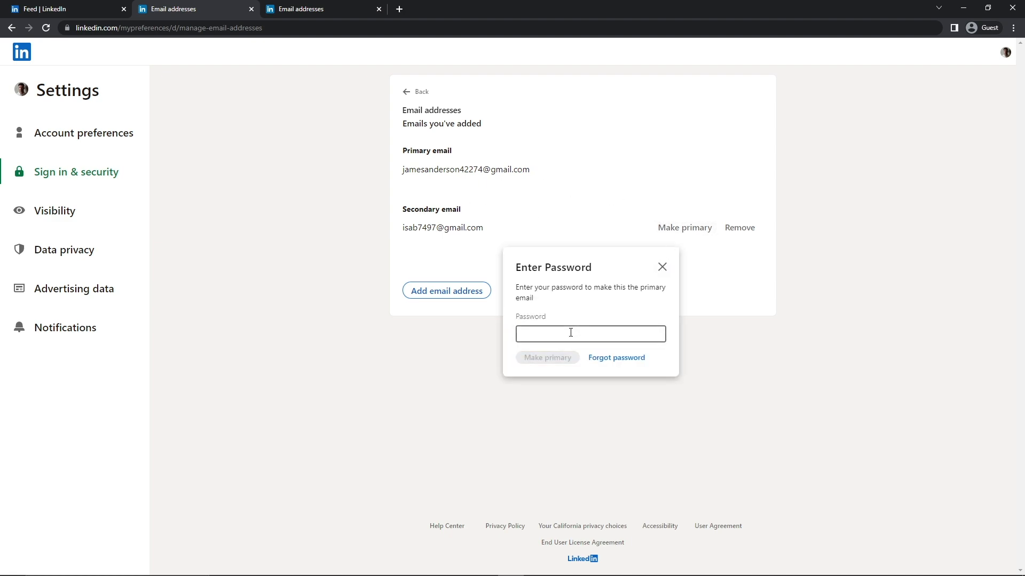
type("••")
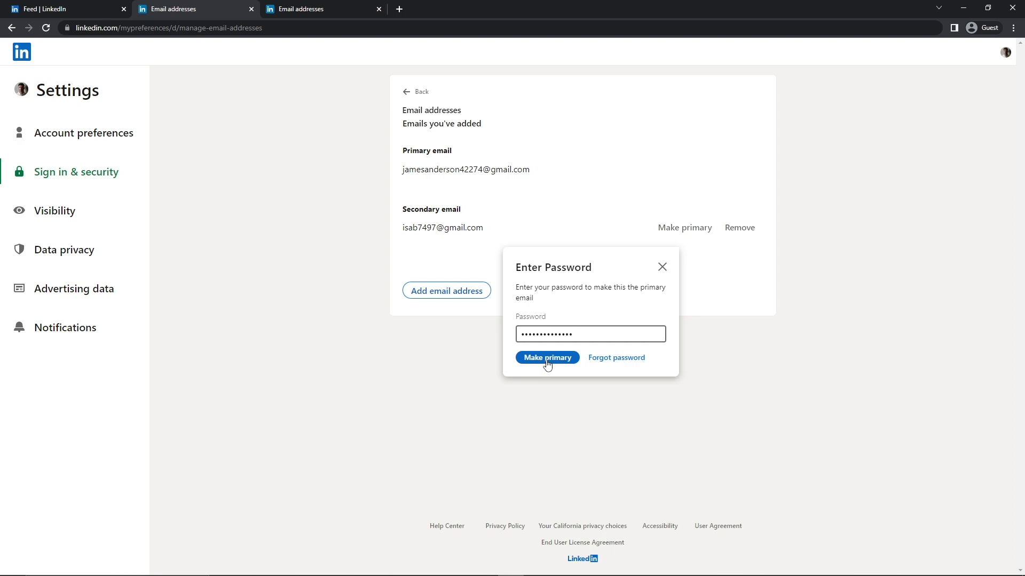
left_click(547, 357)
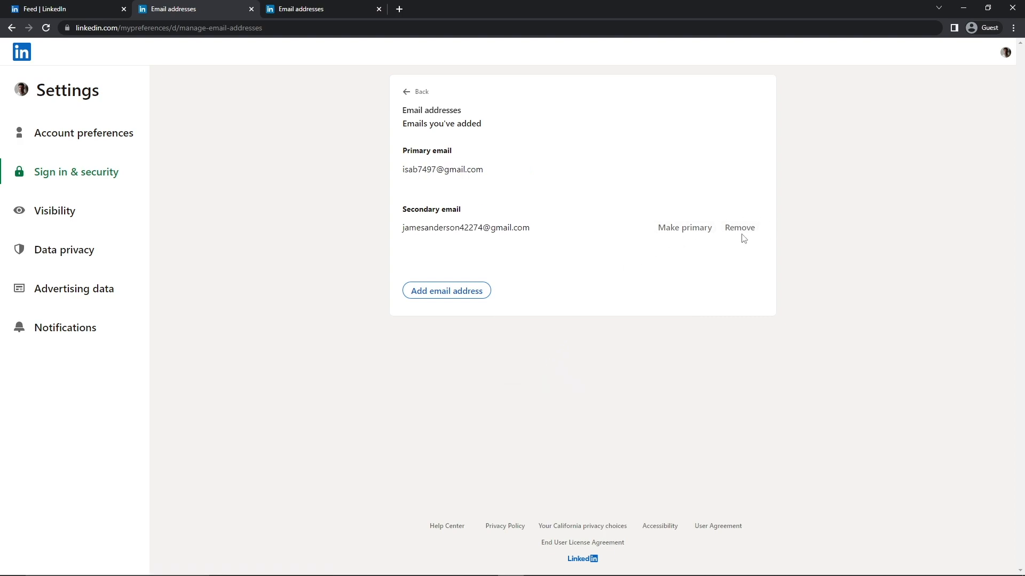
Remove the old secondary address, confirming with the account password
left_click(739, 228)
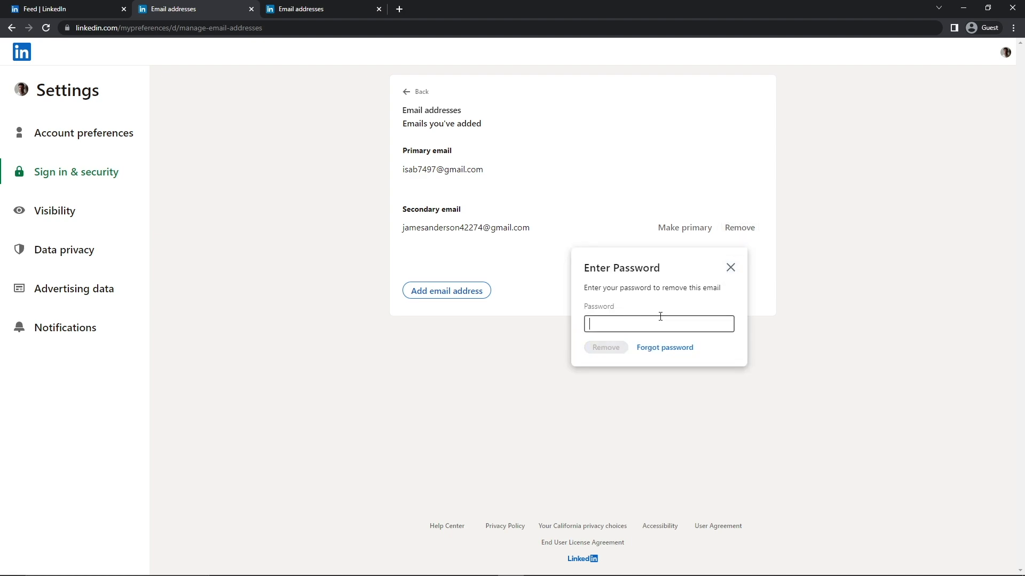
type("•••")
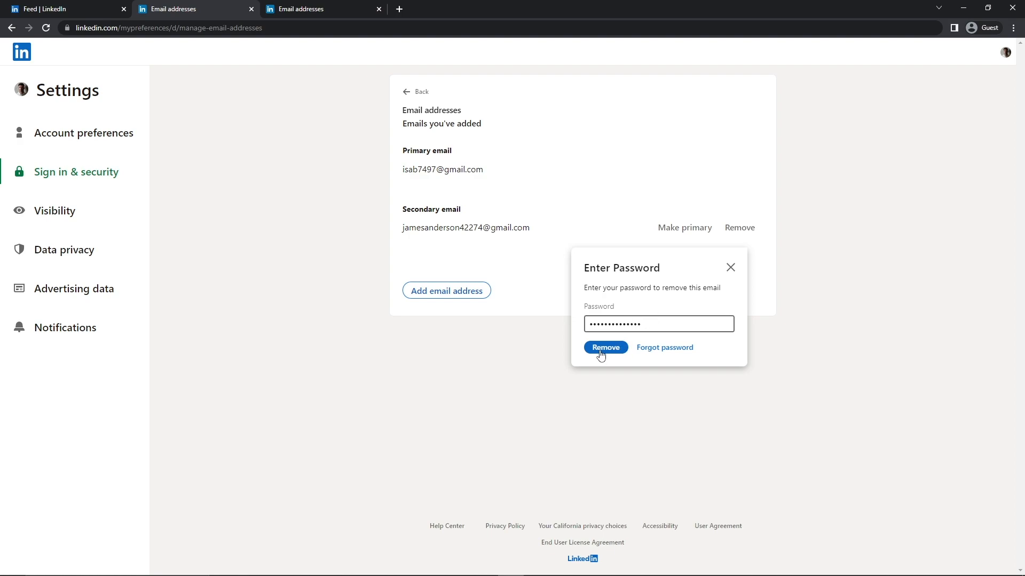
left_click(604, 346)
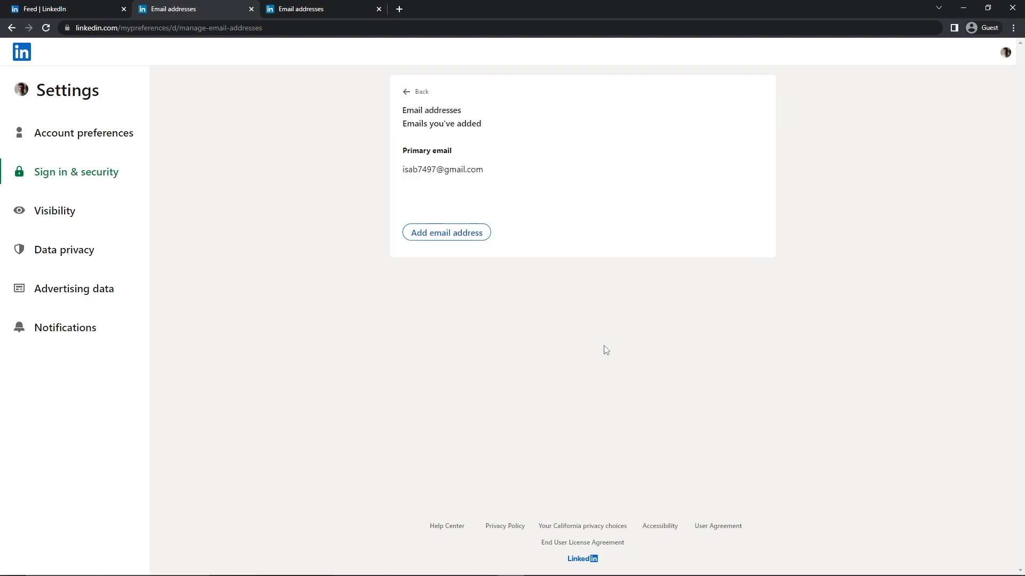